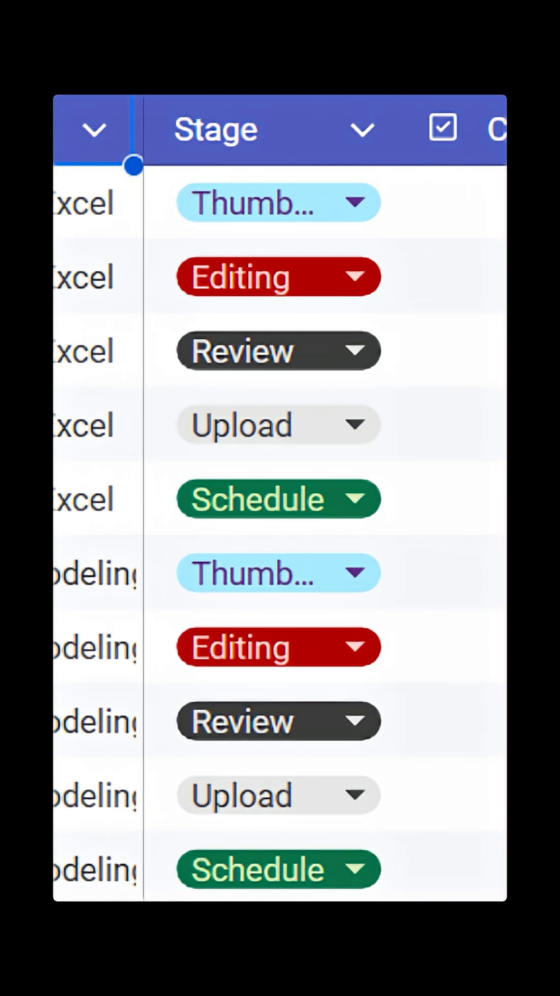
{"action": "scroll", "scroll_direction": "right", "scroll_amount": 3}
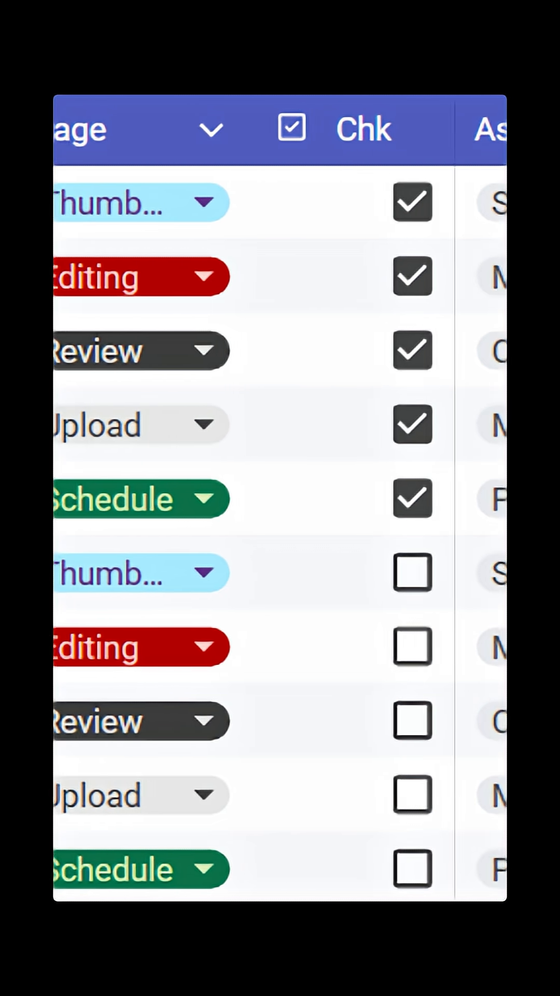
{"action": "scroll", "scroll_direction": "right", "scroll_amount": 3}
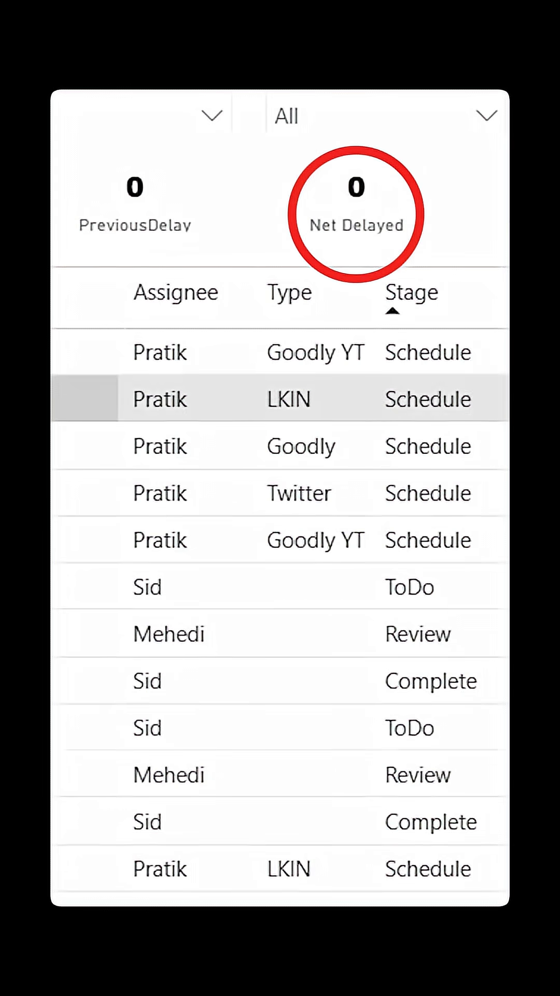
{"action": "scroll", "scroll_direction": "right", "scroll_amount": 3}
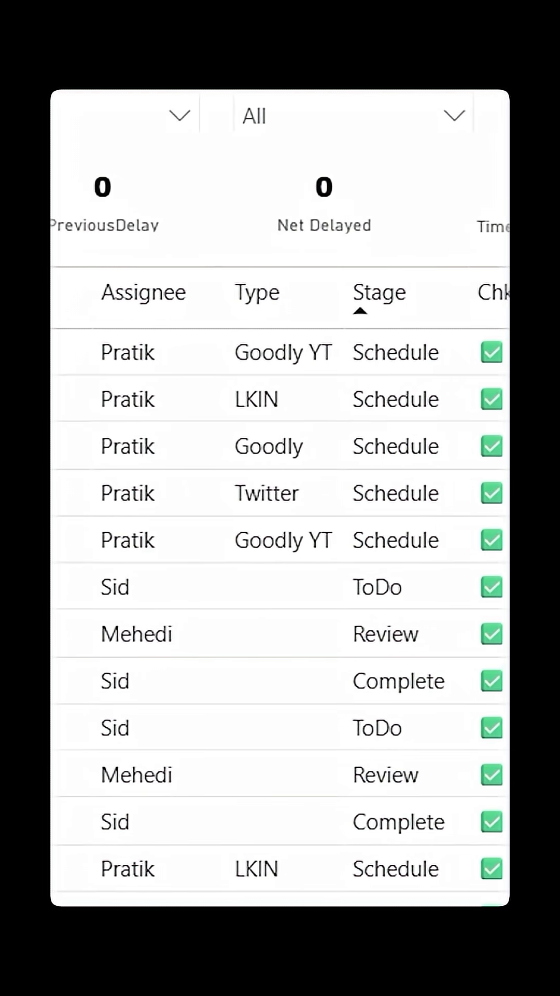